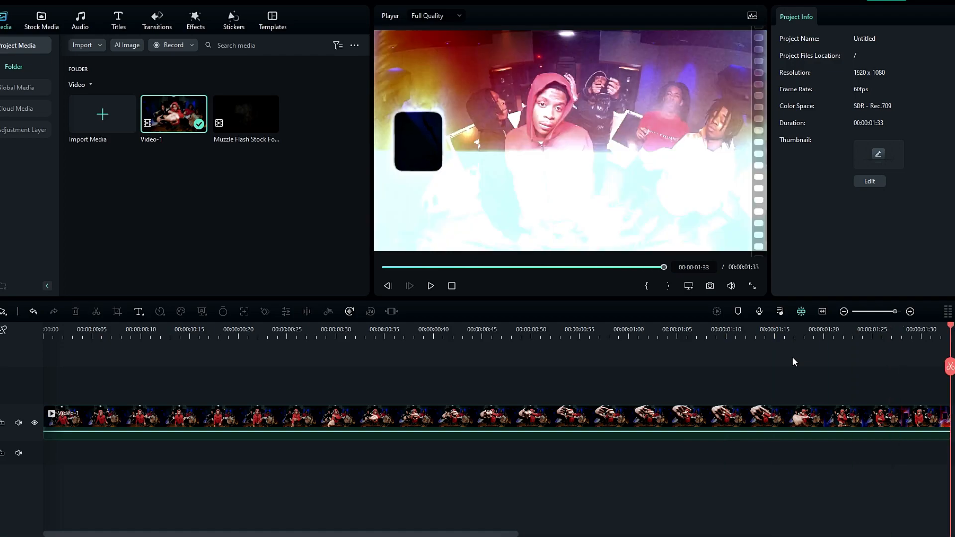
# Play the music video to mark beats near 0:30, 0:45 and 0:55.
pyautogui.click(430, 285)
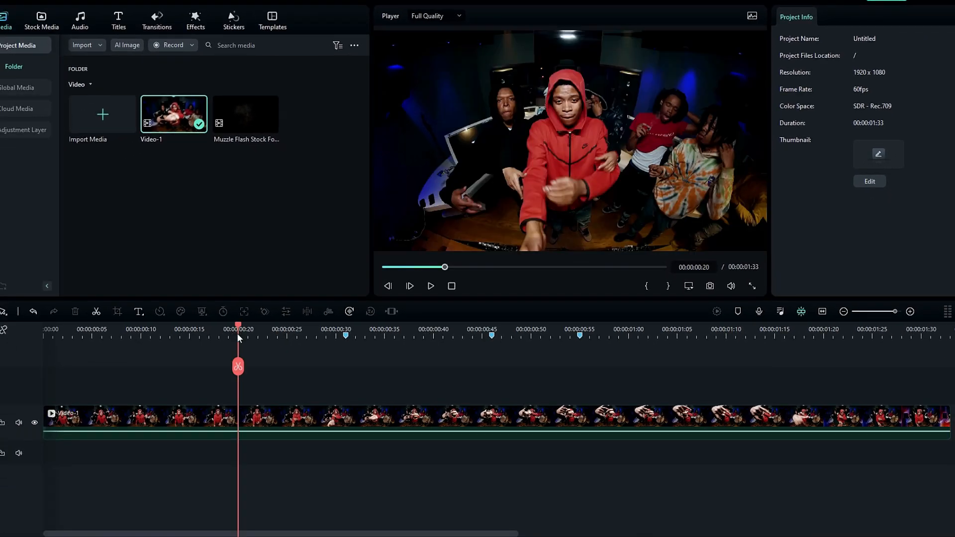
pyautogui.moveTo(241, 116)
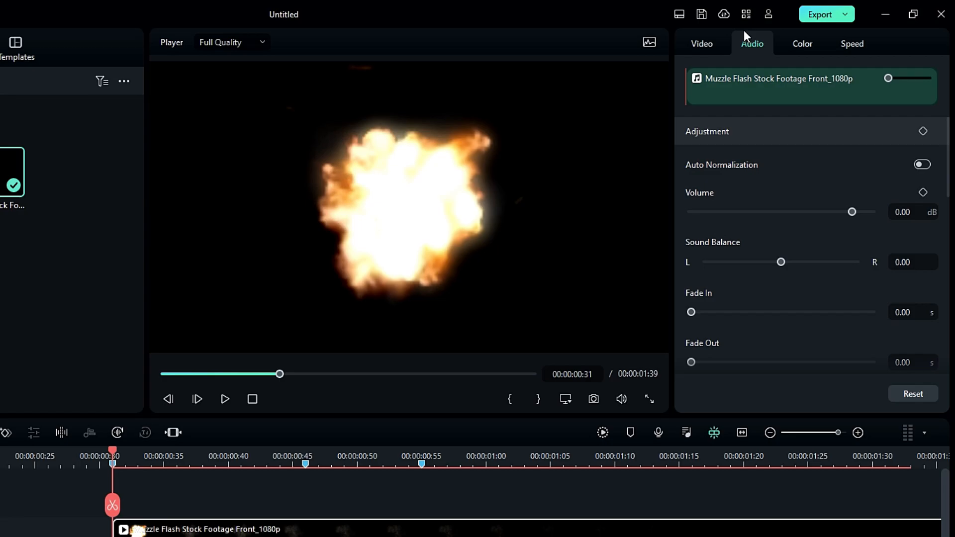
# Bring up the muzzle flash clip's Video settings and its Blend Mode choices.
pyautogui.click(700, 43)
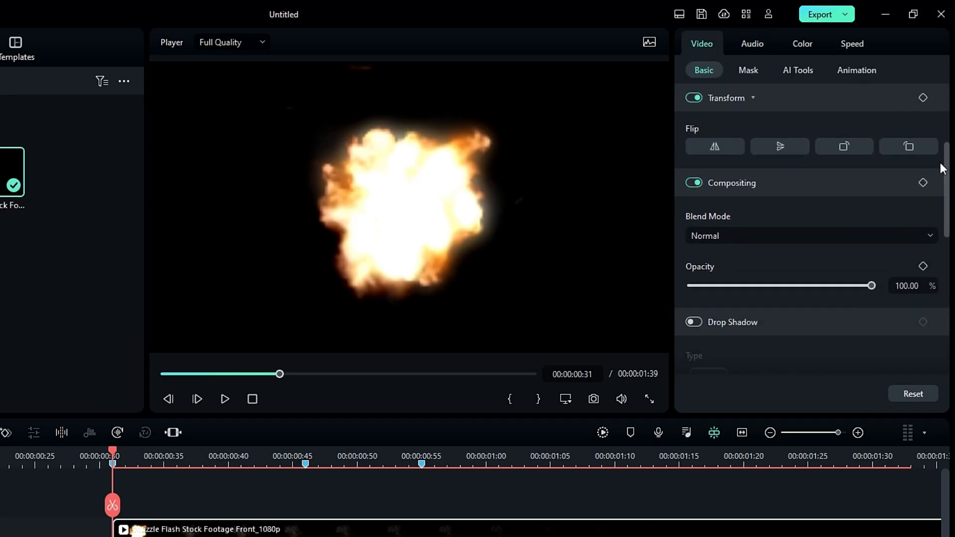
pyautogui.click(810, 236)
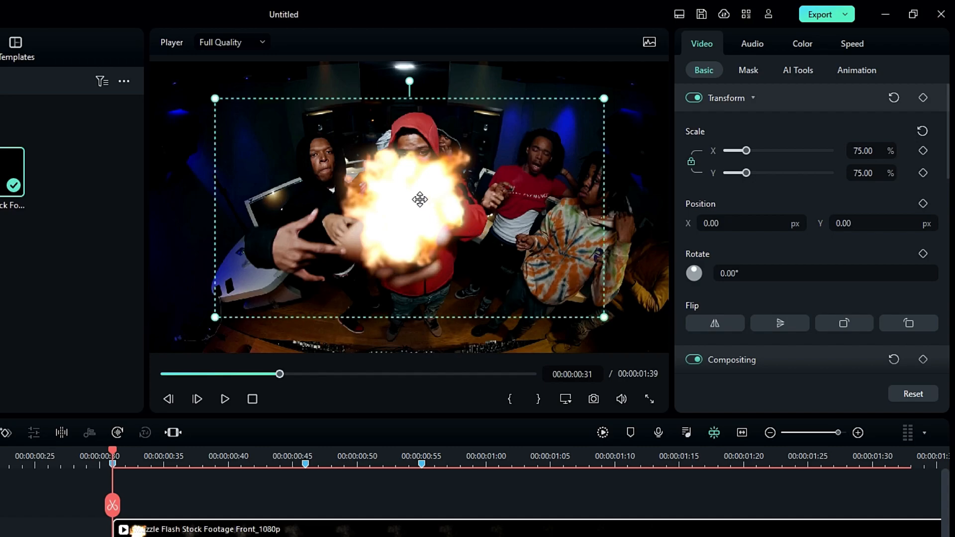
# Position the flash over the performer's hand and place copies at markers two and three.
pyautogui.moveTo(420, 199); pyautogui.dragTo(399, 215)
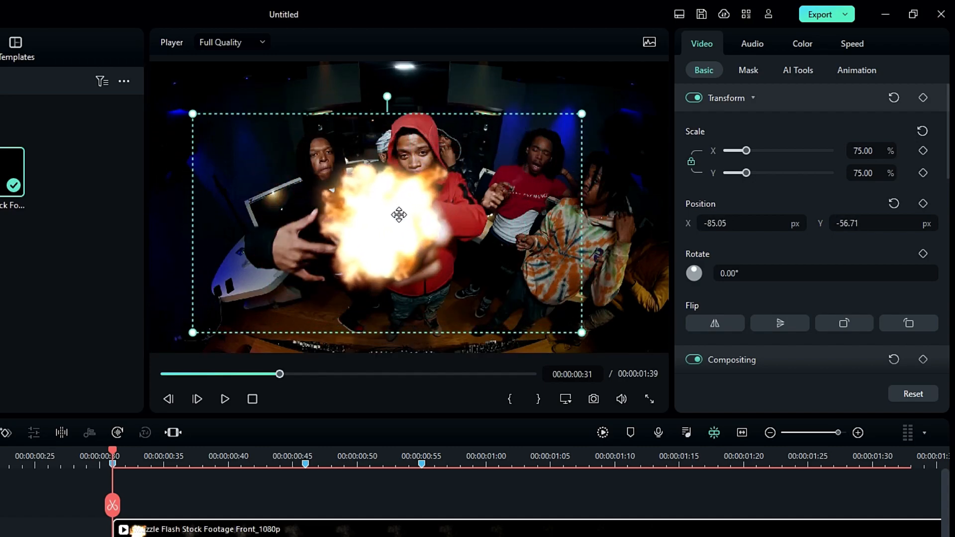
pyautogui.moveTo(399, 214); pyautogui.dragTo(413, 288)
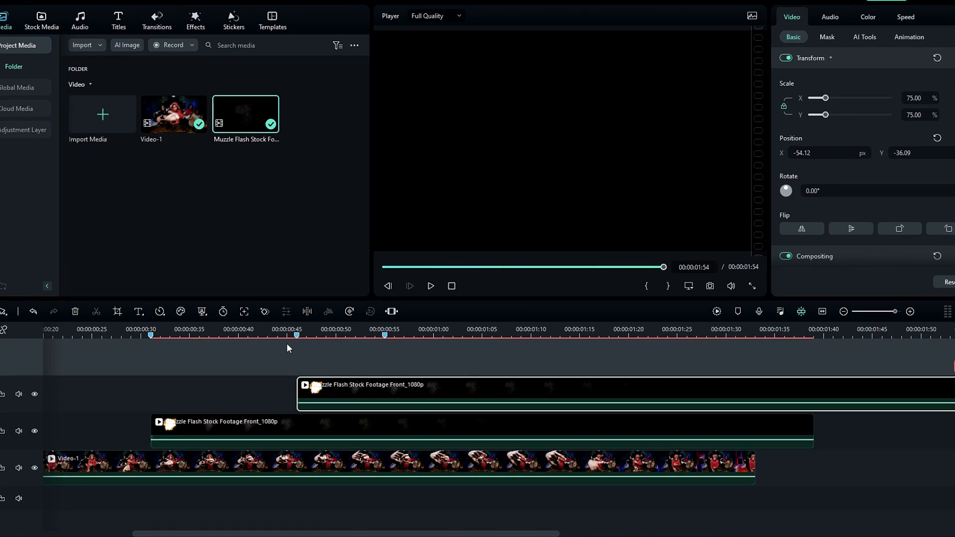
pyautogui.click(296, 329)
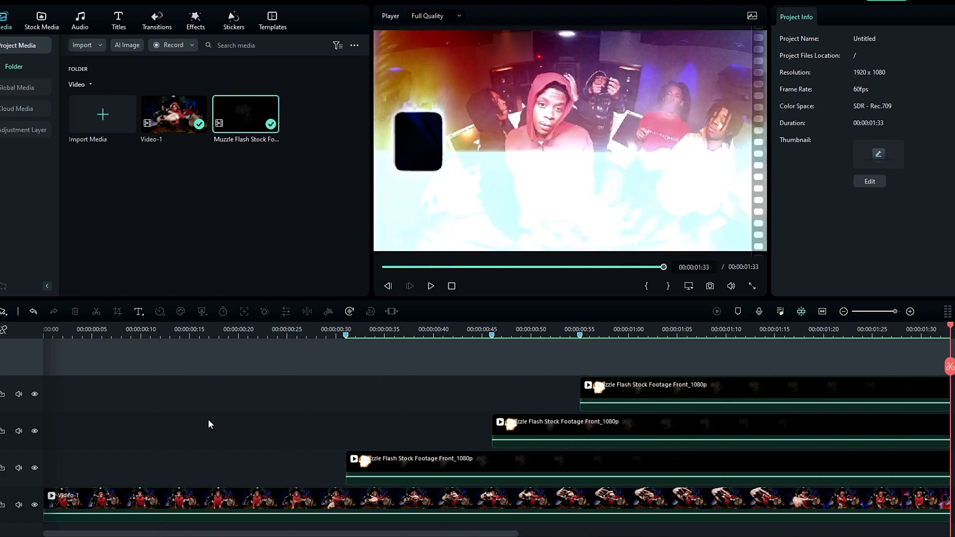
pyautogui.click(355, 335)
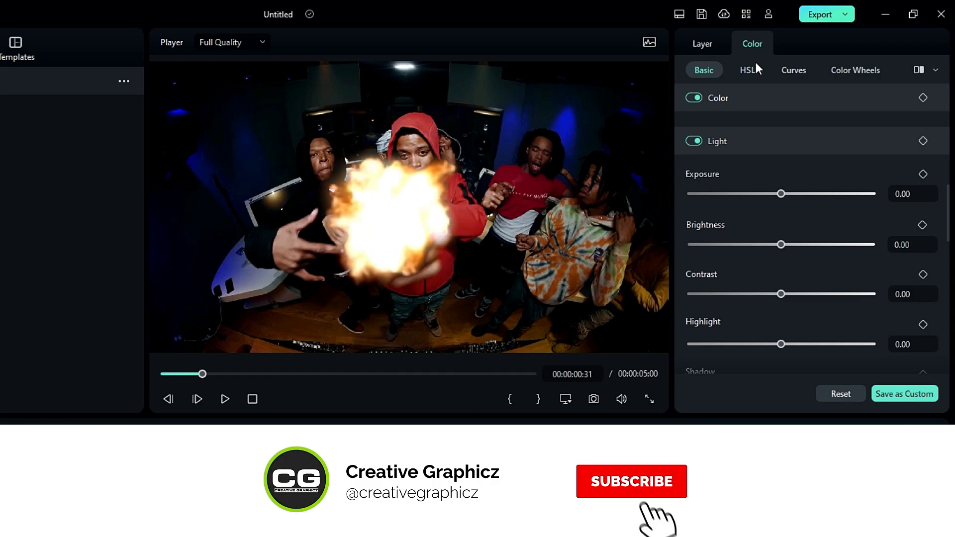
# Raise the adjustment layer's Exposure under Color to a peak for the flash moment.
pyautogui.click(631, 480)
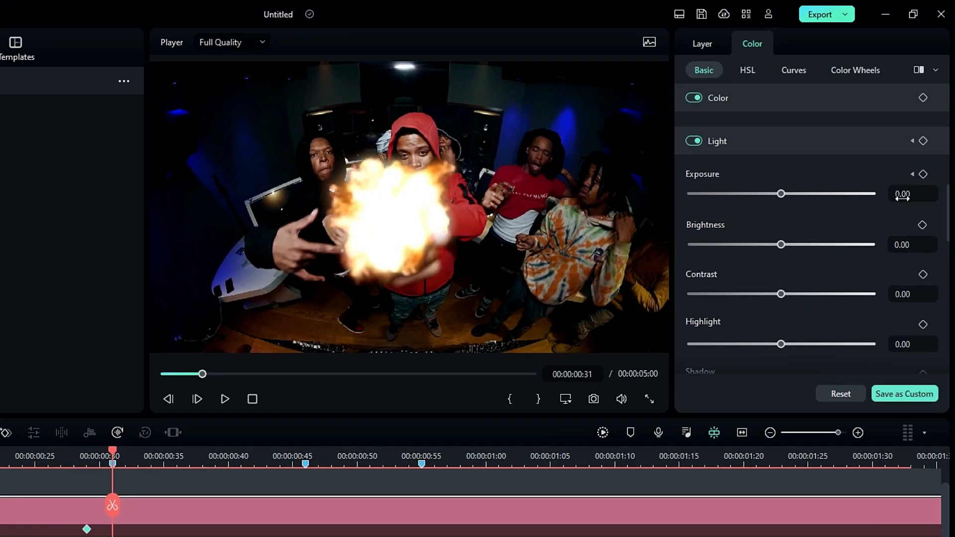
pyautogui.moveTo(781, 194); pyautogui.dragTo(796, 194)
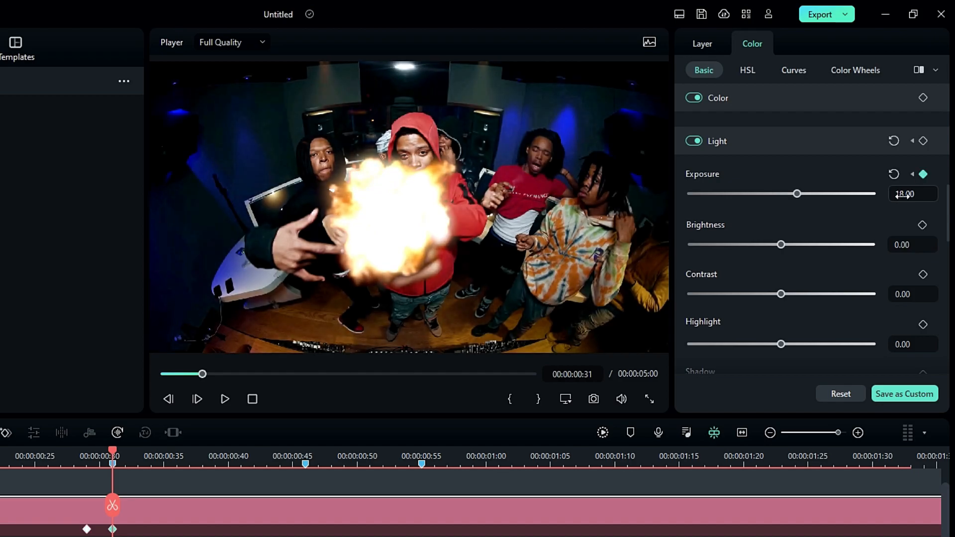
pyautogui.moveTo(796, 193); pyautogui.dragTo(799, 193)
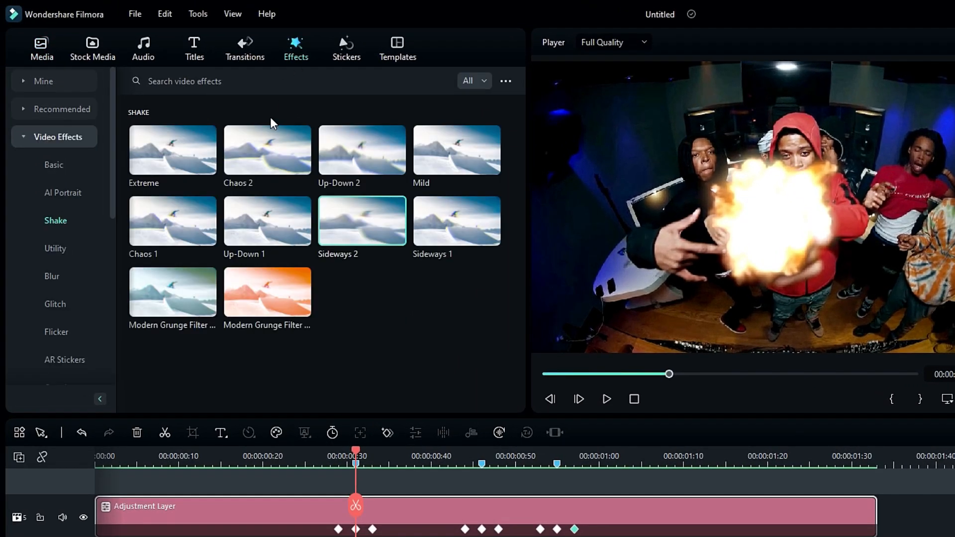
pyautogui.moveTo(55, 220)
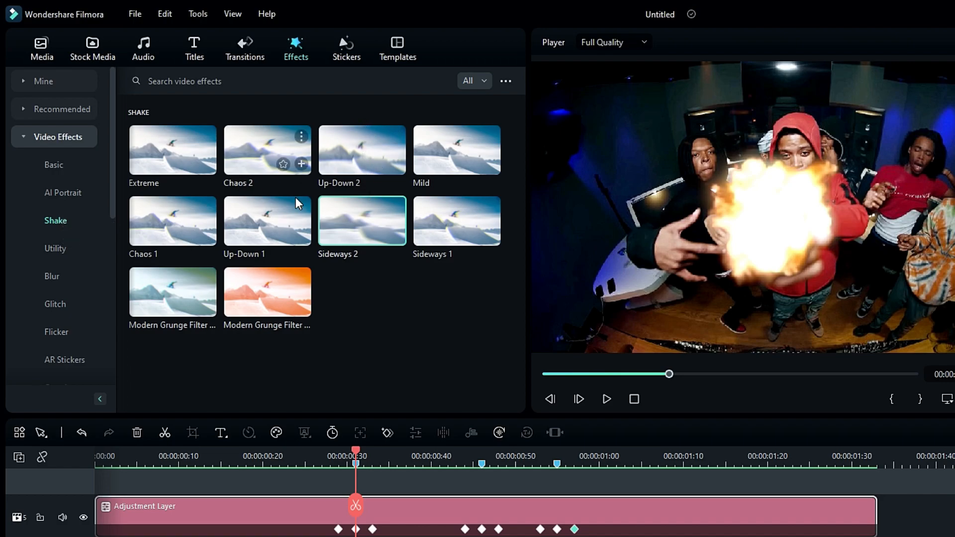
pyautogui.moveTo(338, 165)
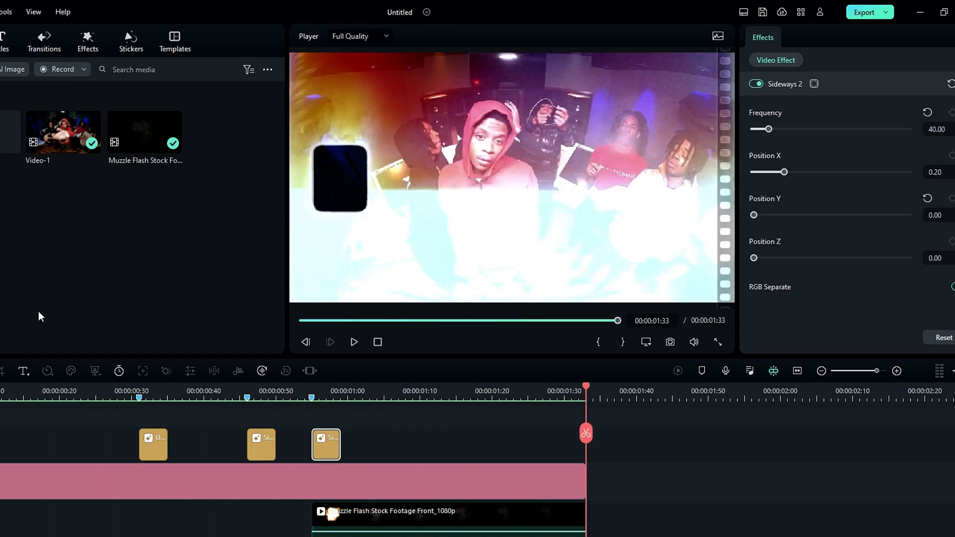
# Place Sideways 2 shake effects (frequency 40, X position 0.20) at the flash markers.
pyautogui.click(353, 342)
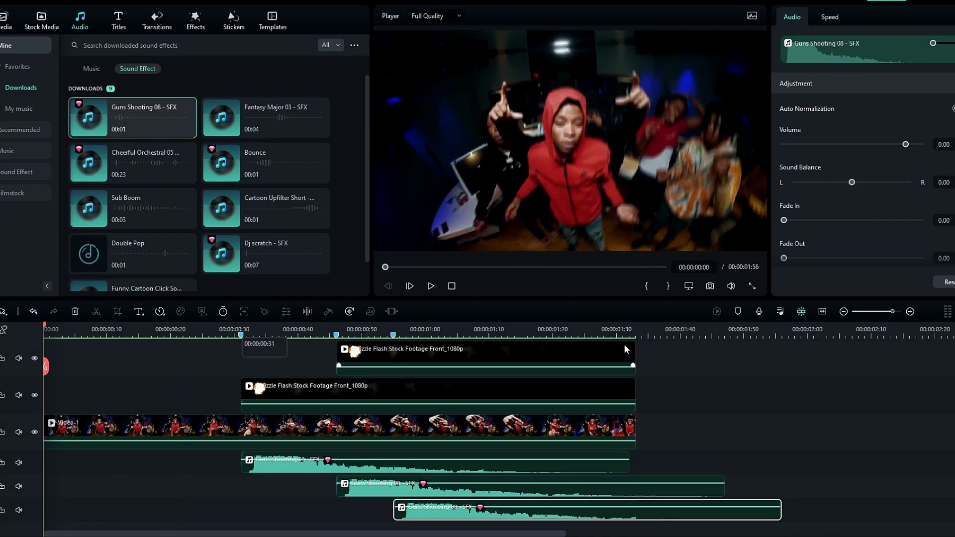
# Play back the finished edit to check flashes, shakes and gunshot sounds.
pyautogui.click(429, 285)
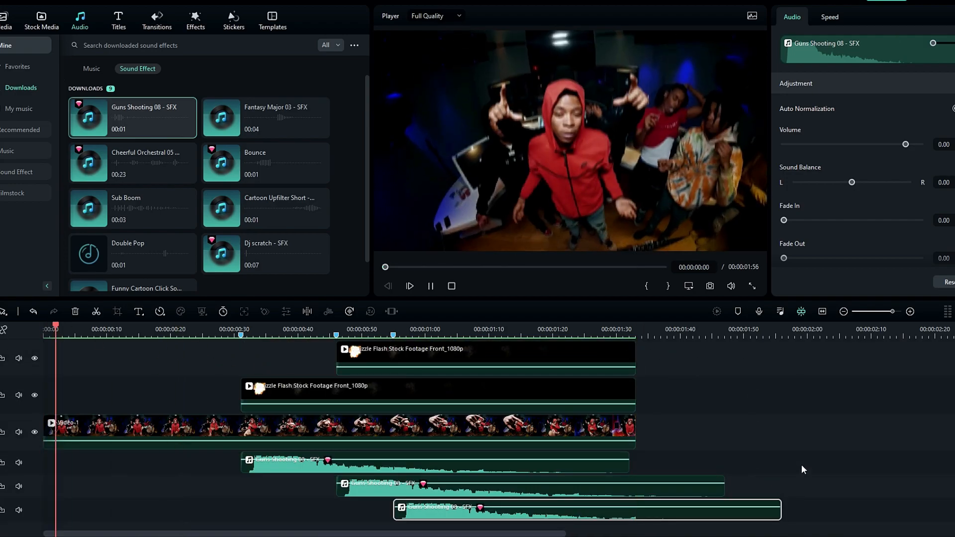